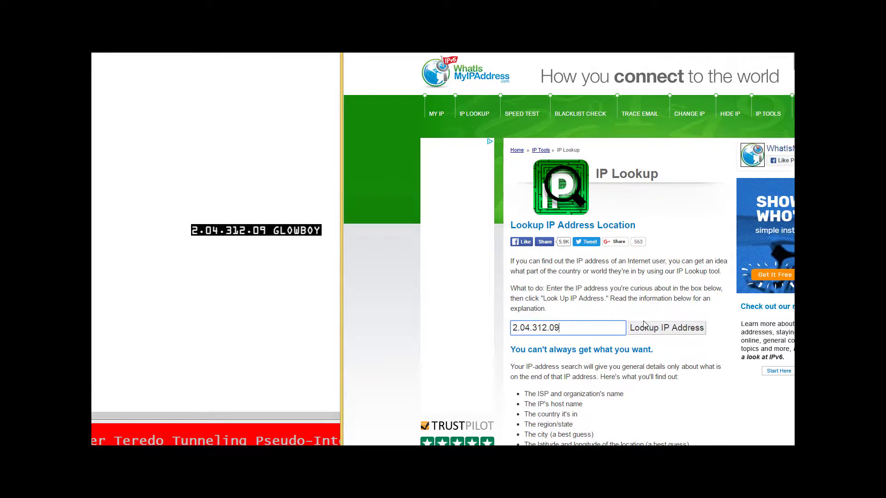
# - Run the IP lookup for 2.04.312.09, getting an invalid IP address error
pyautogui.click(666, 327)
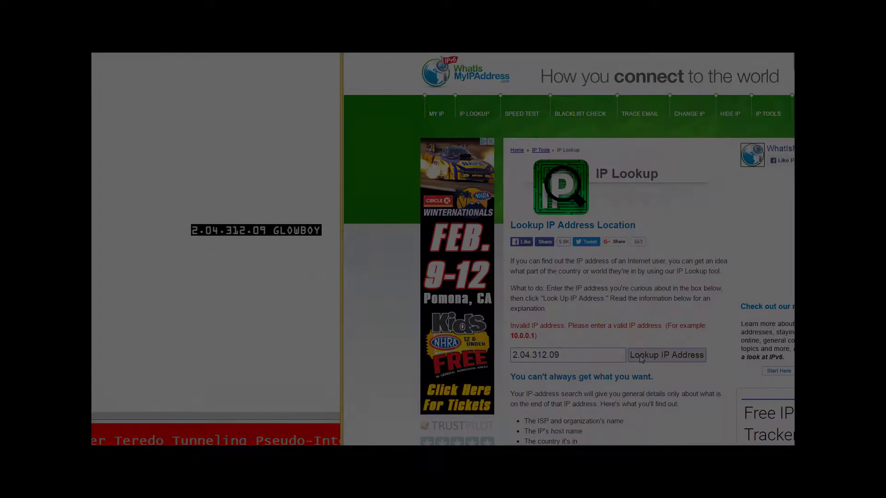